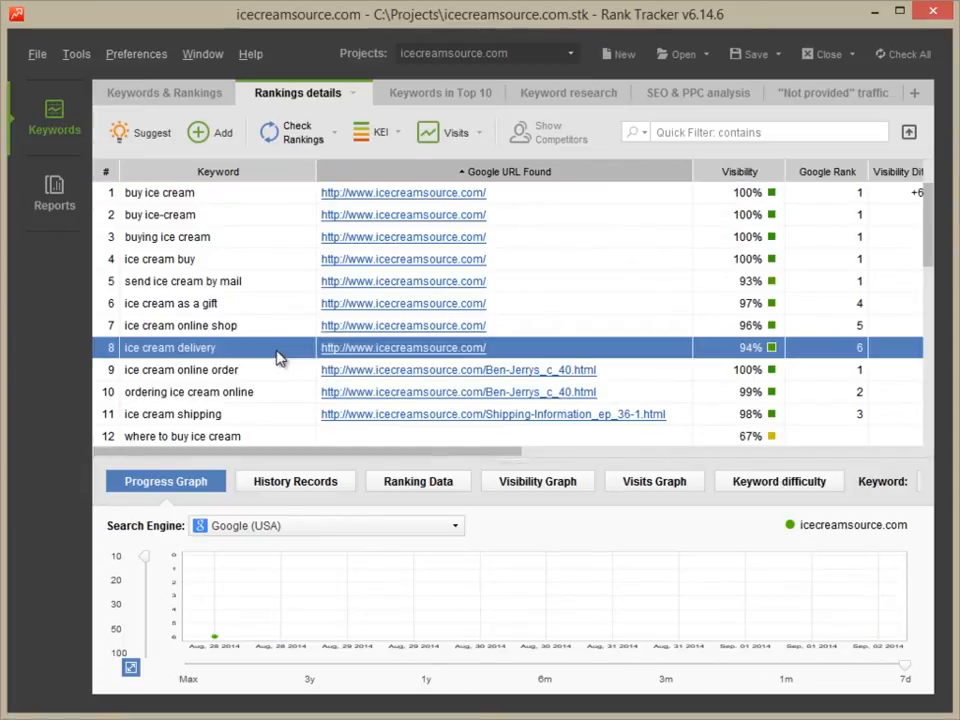
{"action": "mouse_move", "coordinate": [136, 54]}
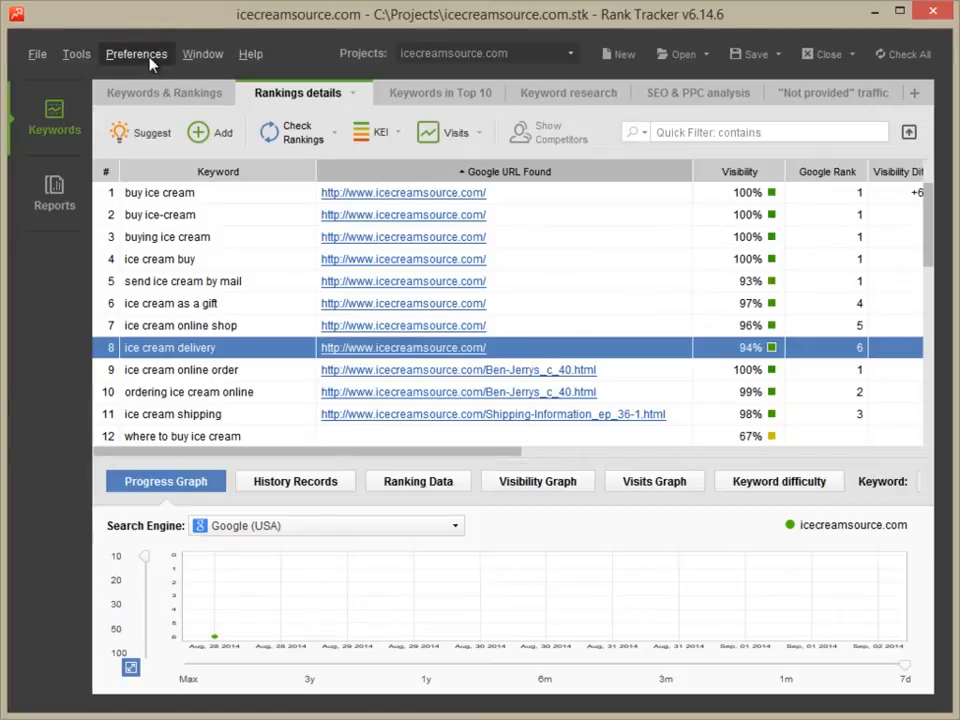
Open Rank Tracker's project preferences from the Preferences menu.
{"action": "left_click", "coordinate": [136, 54]}
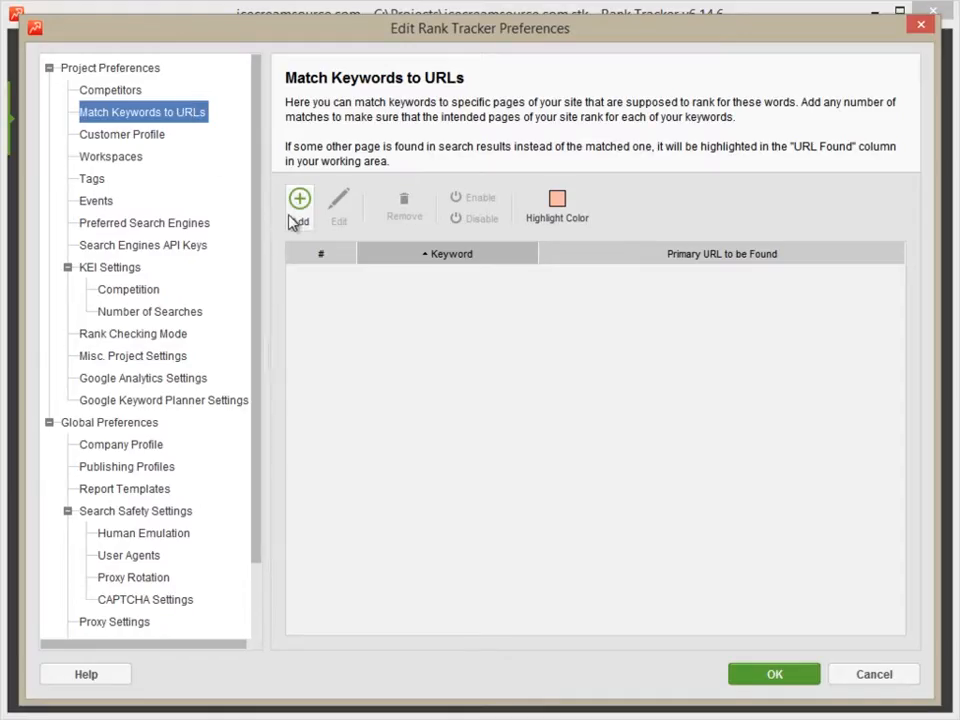
{"action": "left_click", "coordinate": [299, 199]}
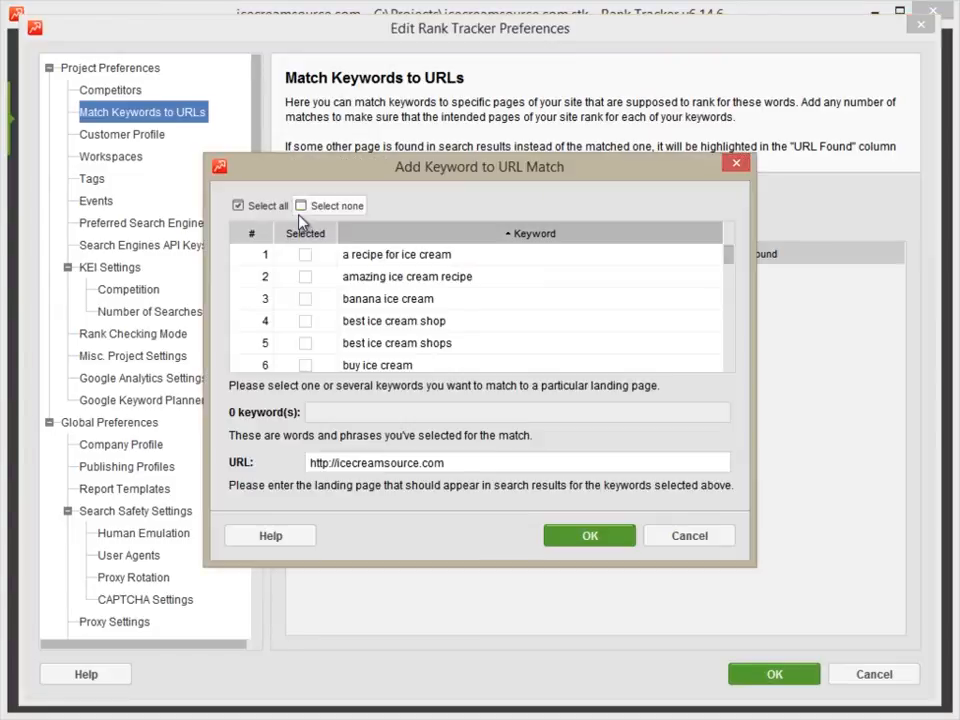
{"action": "mouse_move", "coordinate": [733, 258]}
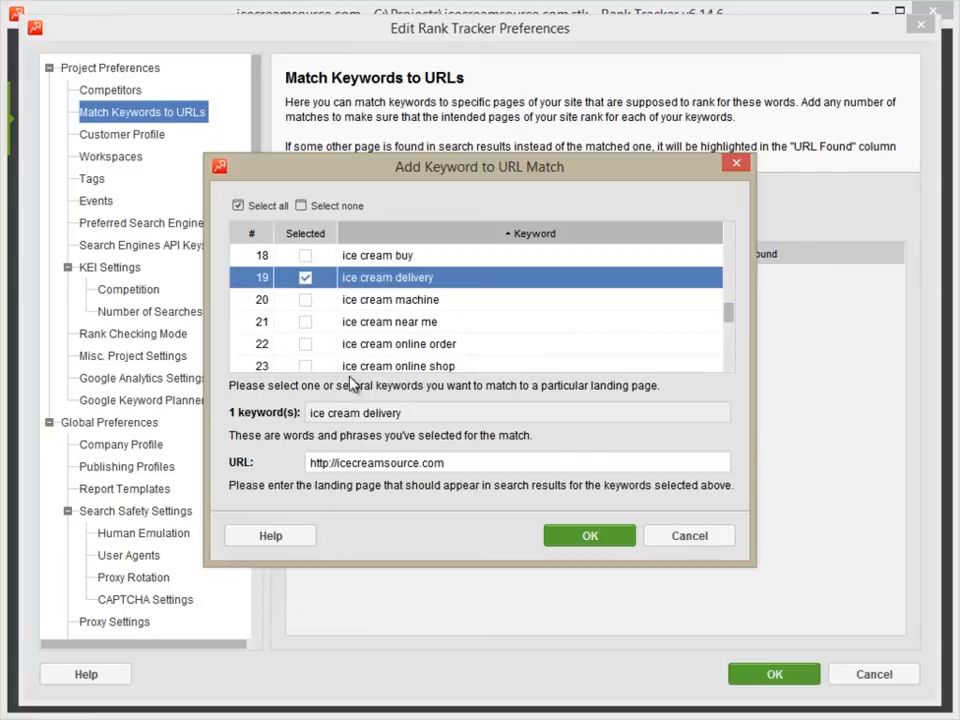
{"action": "left_click", "coordinate": [589, 535]}
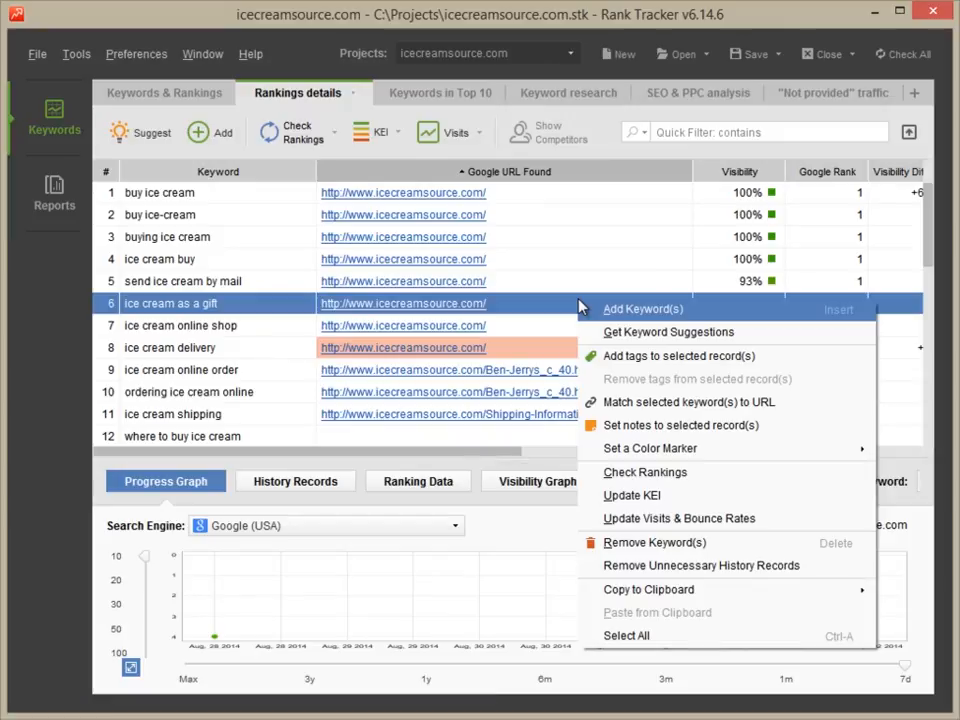
{"action": "left_click", "coordinate": [688, 401]}
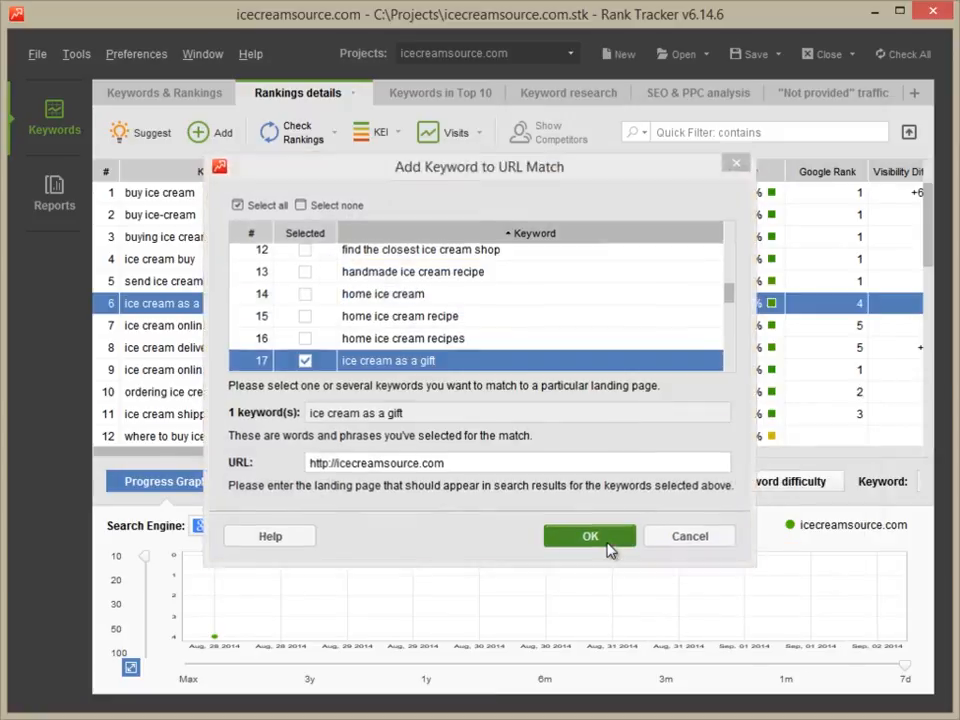
{"action": "left_click", "coordinate": [589, 536]}
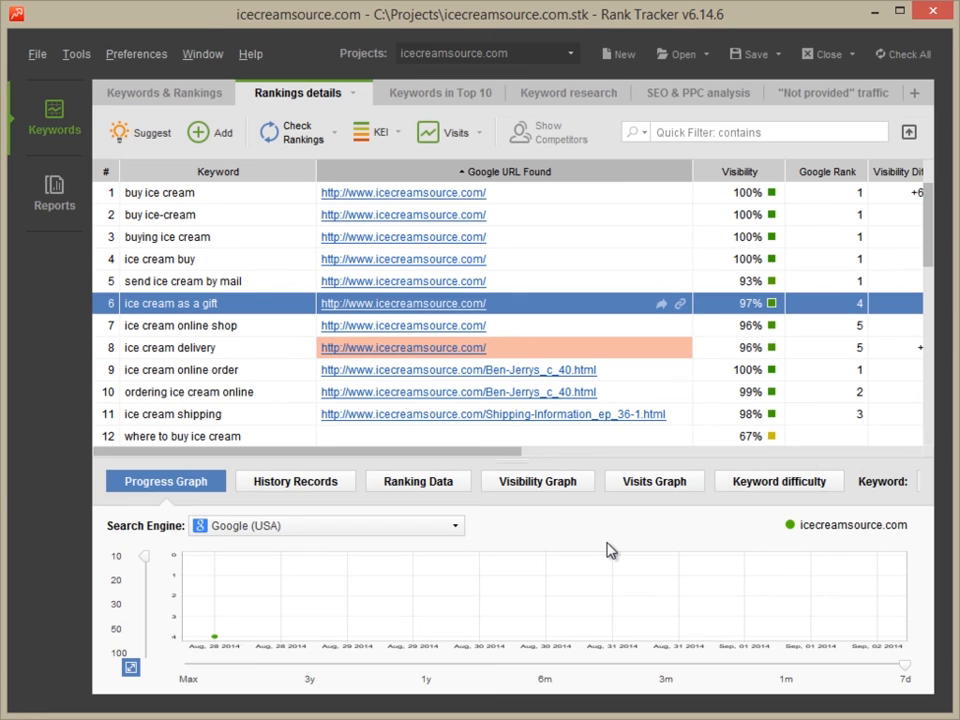